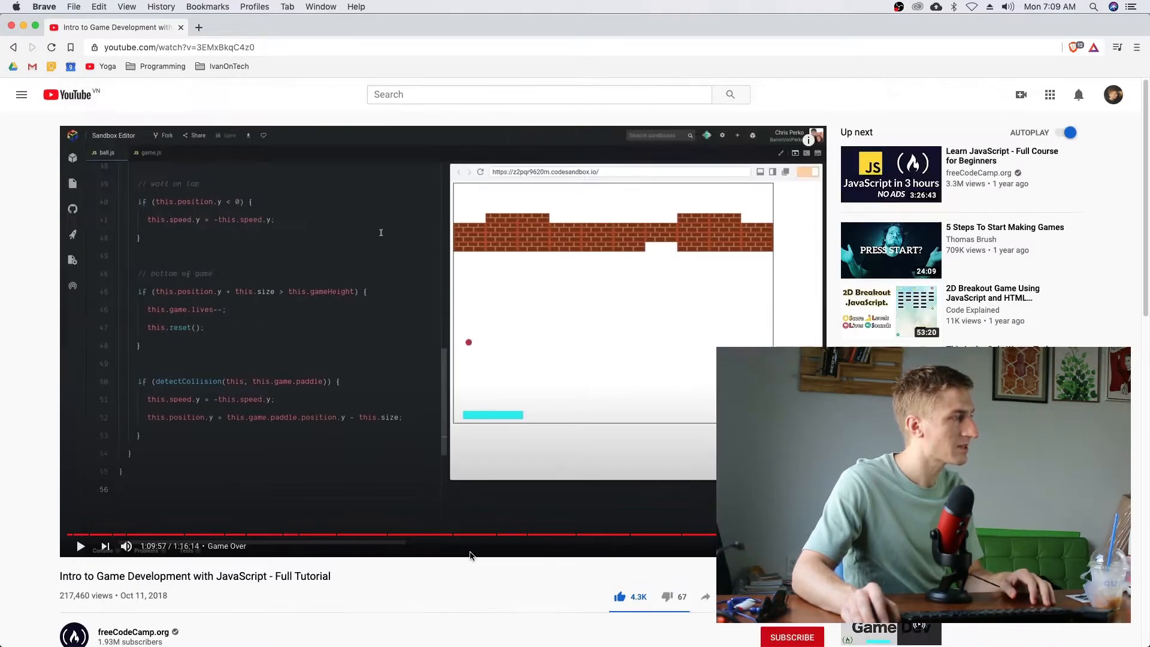
{"action": "mouse_move", "coordinate": [77, 534]}
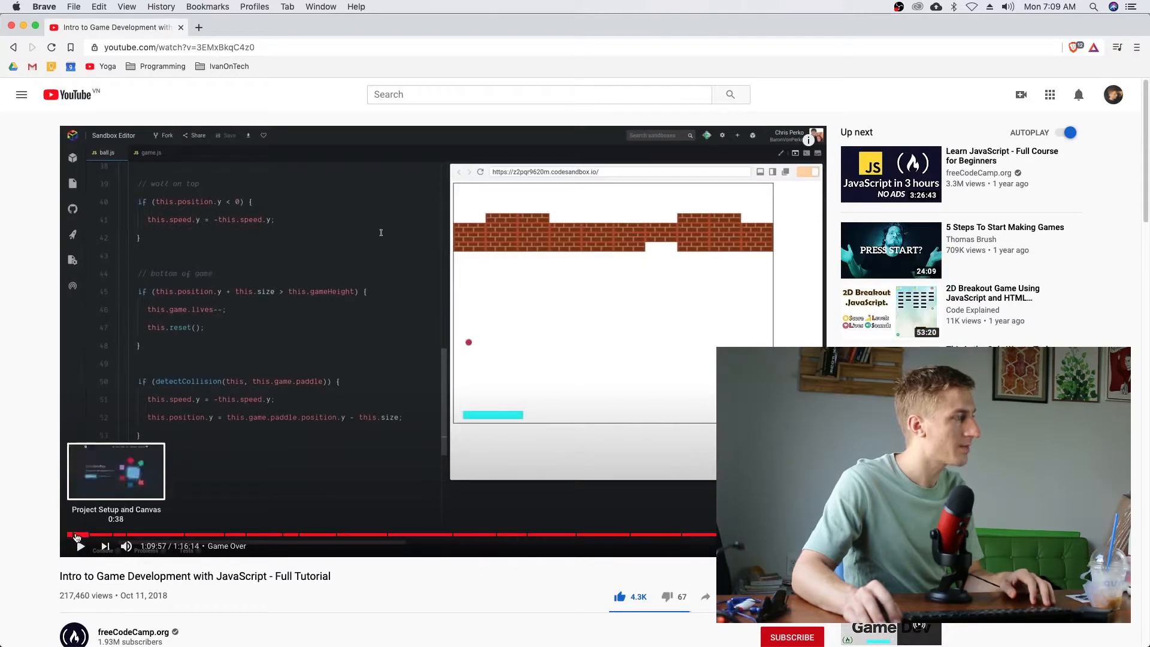